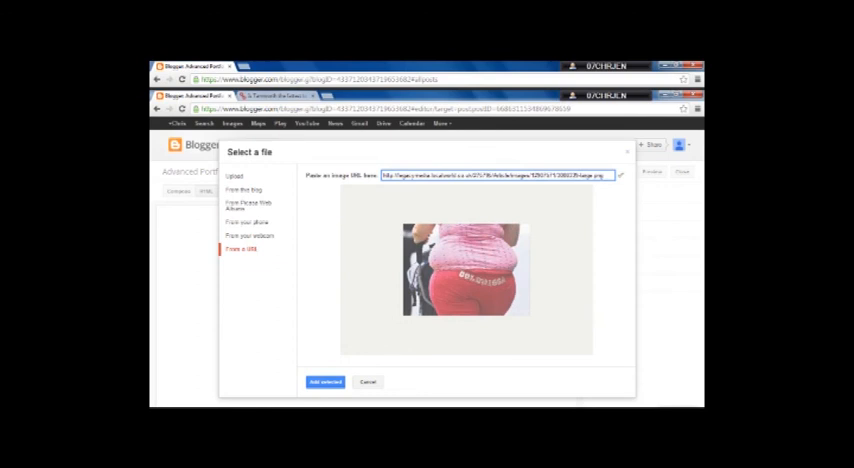
Step: Add the previewed image from the URL into the post body
click(324, 382)
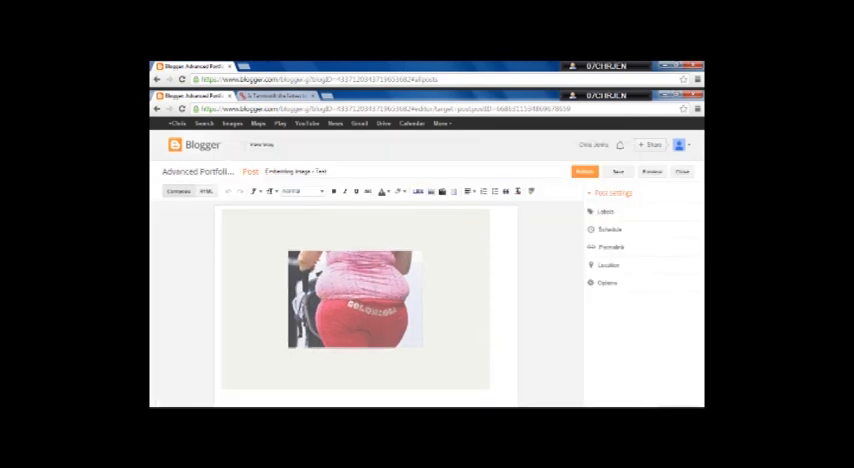